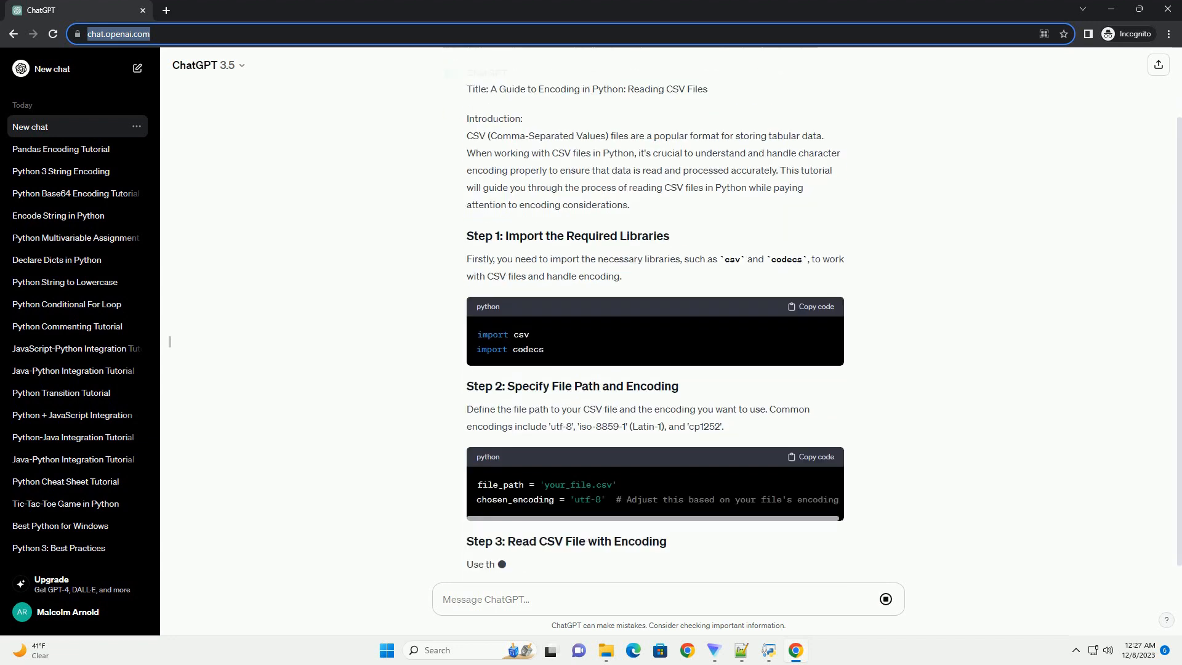
pyautogui.scroll(-3)
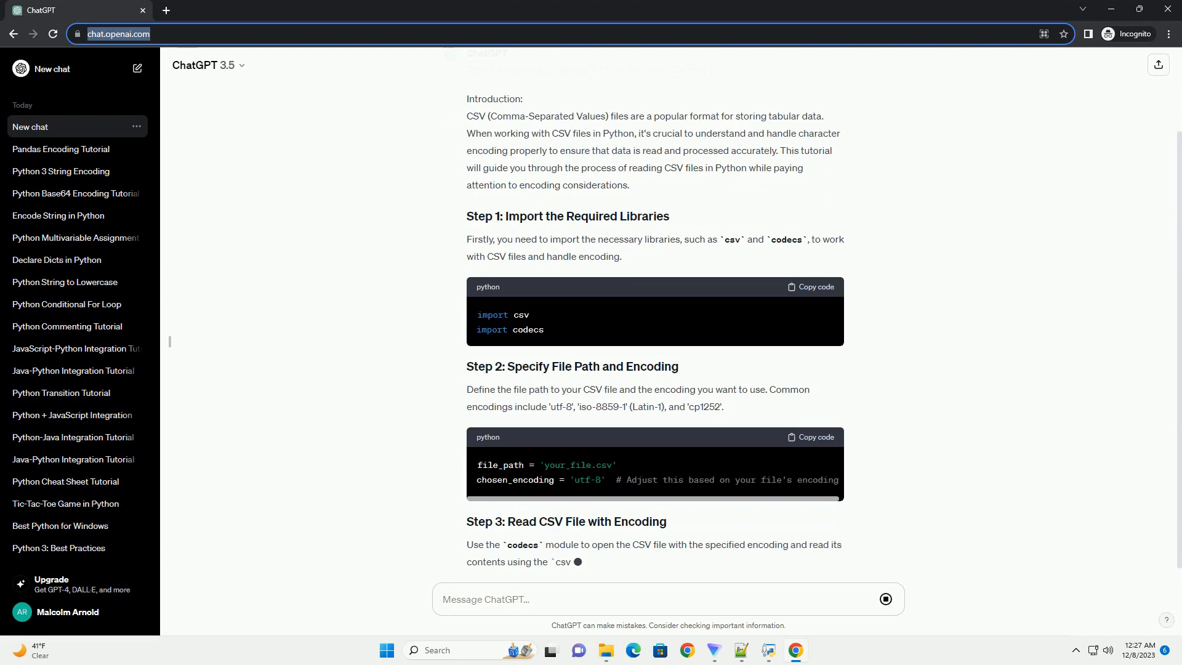
pyautogui.scroll(-3)
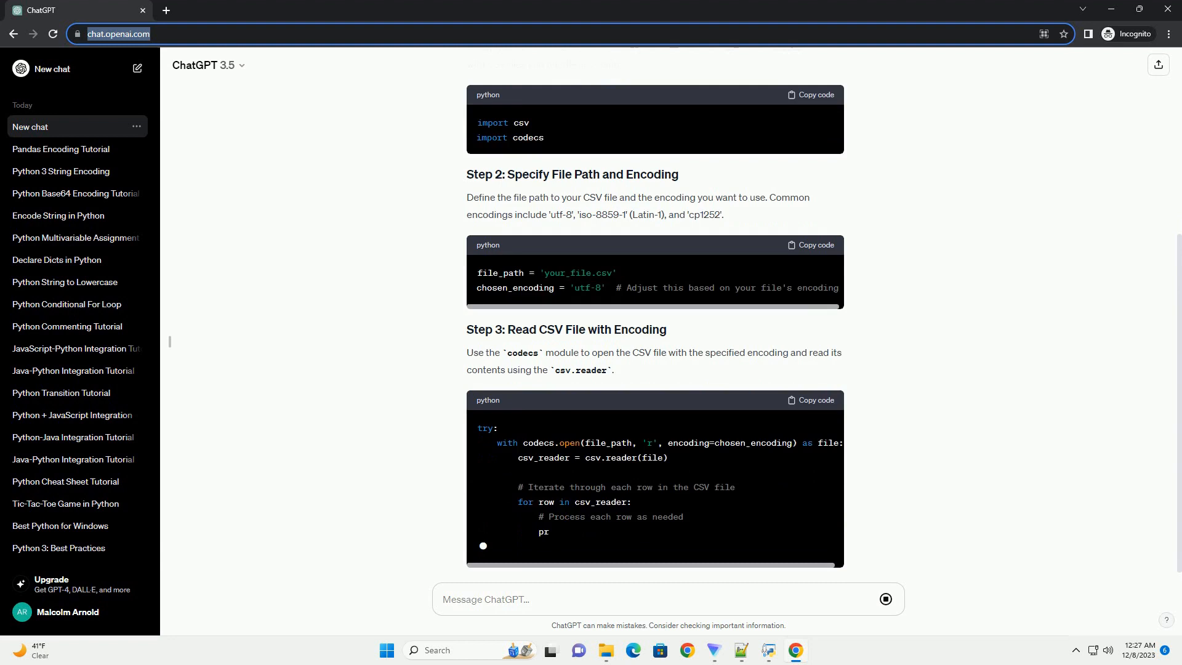
pyautogui.scroll(-3)
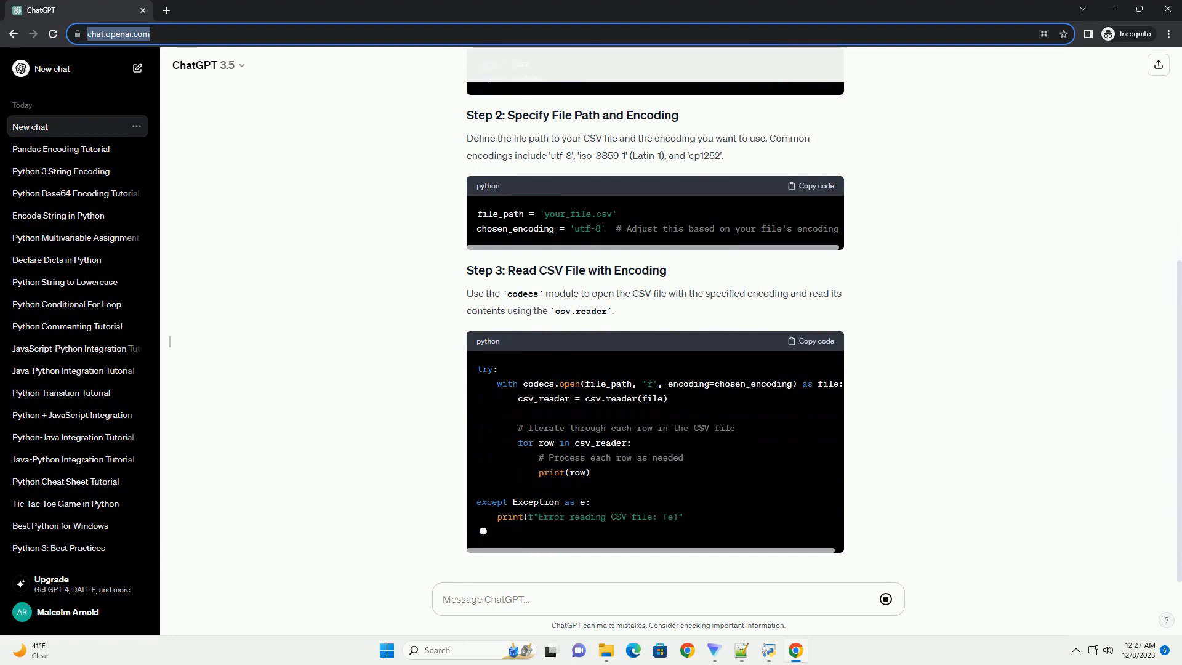
pyautogui.scroll(-3)
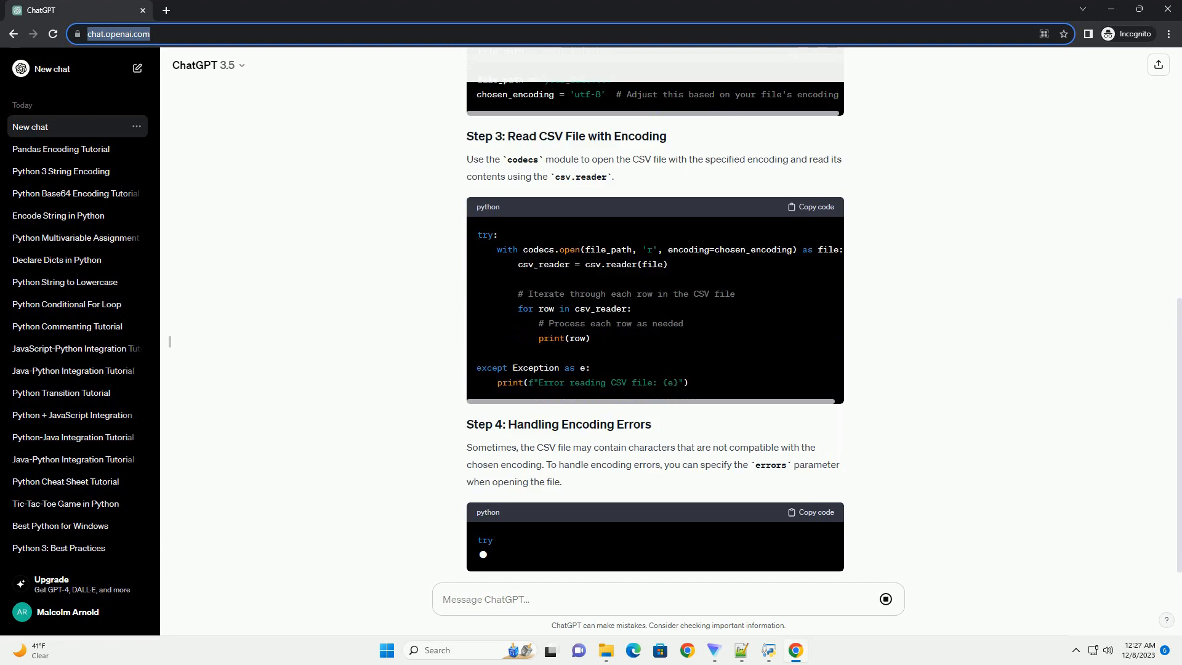
pyautogui.scroll(-3)
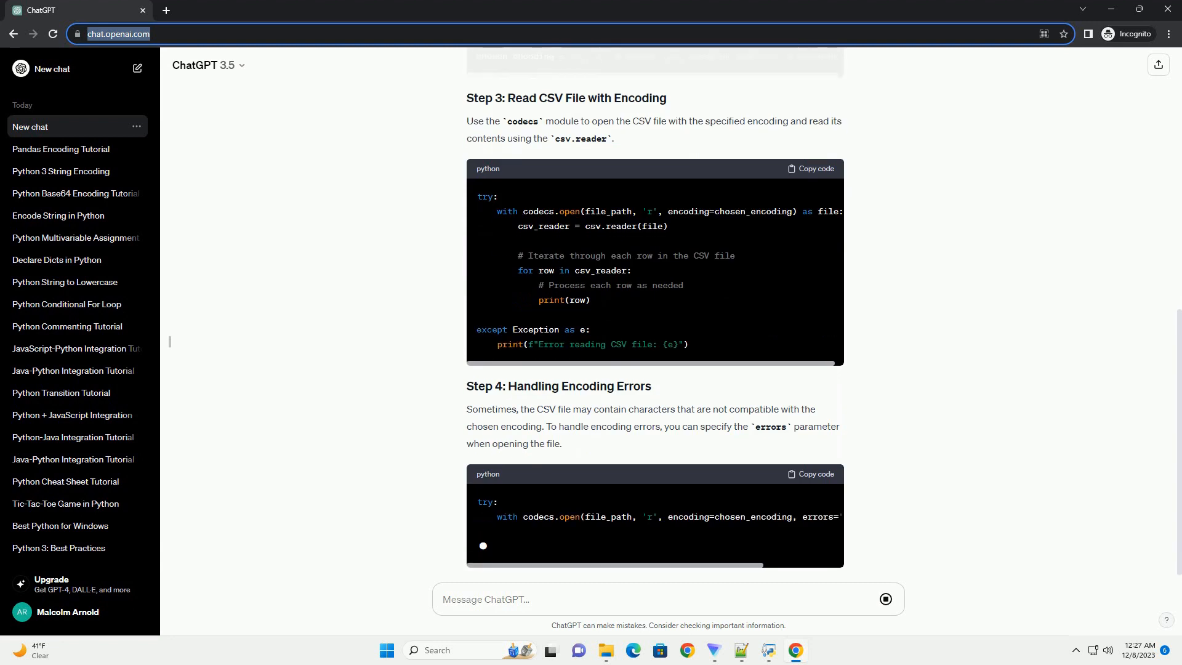
pyautogui.scroll(-3)
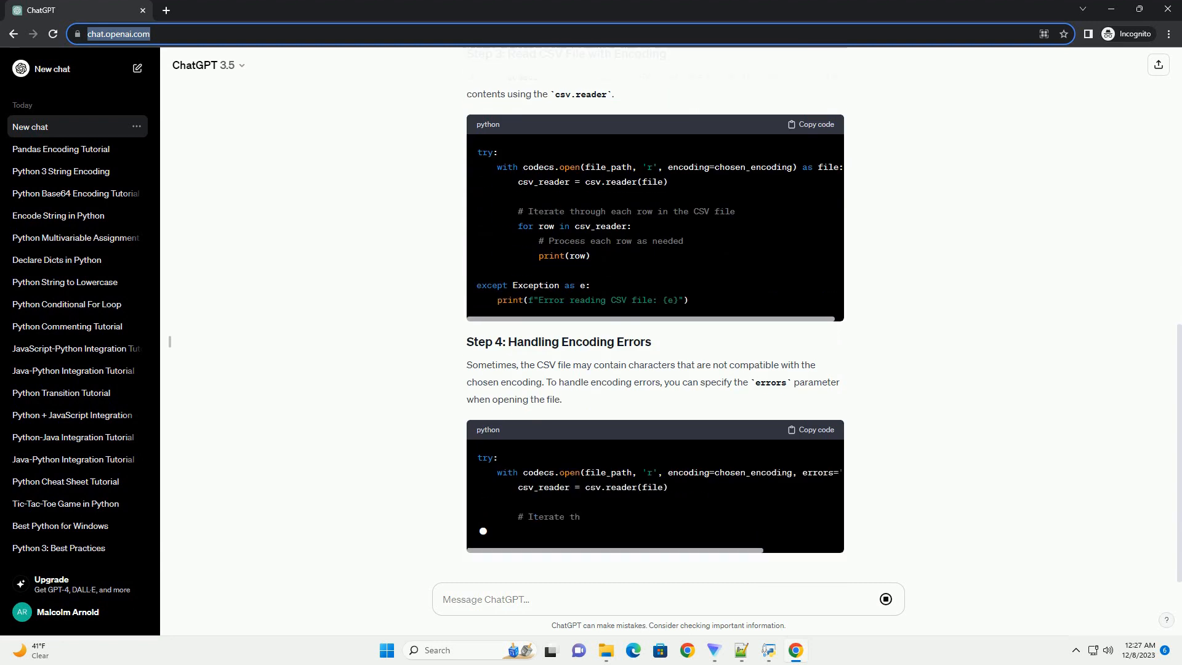
pyautogui.scroll(-3)
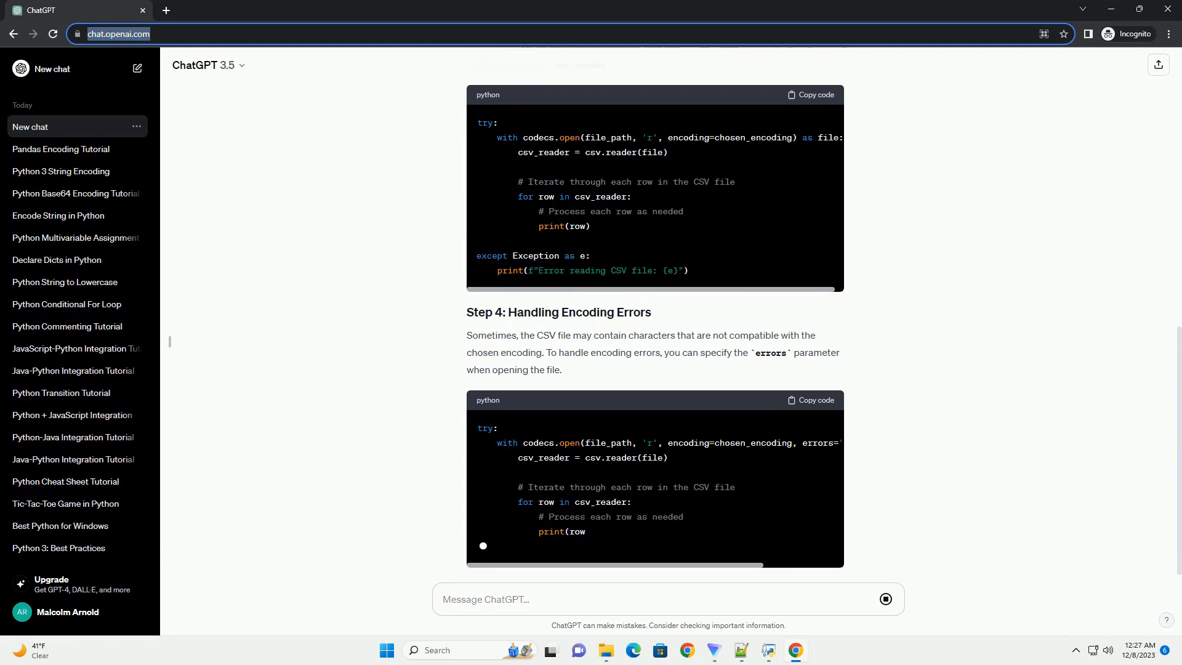
pyautogui.scroll(-3)
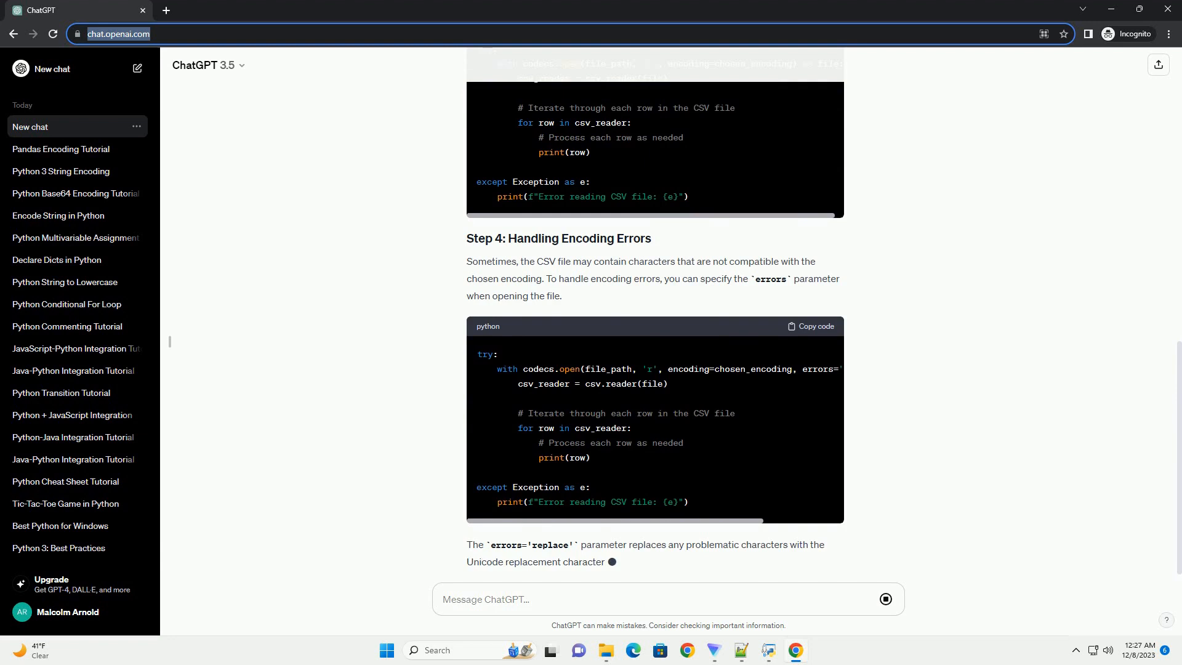
pyautogui.scroll(-3)
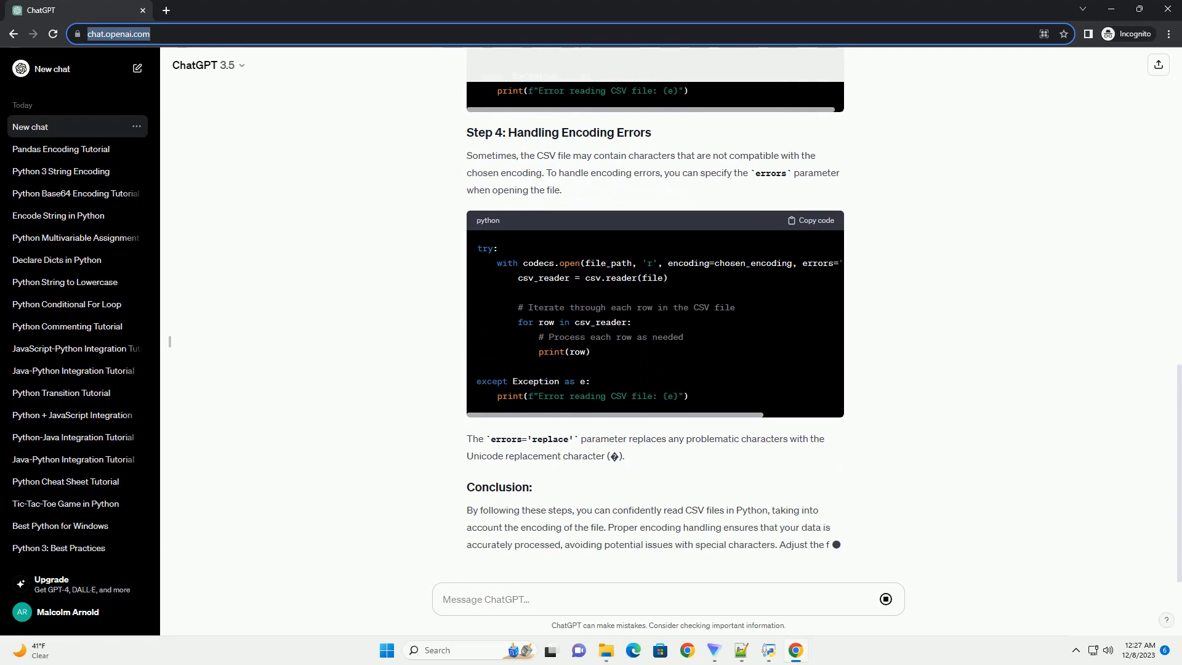
pyautogui.scroll(-3)
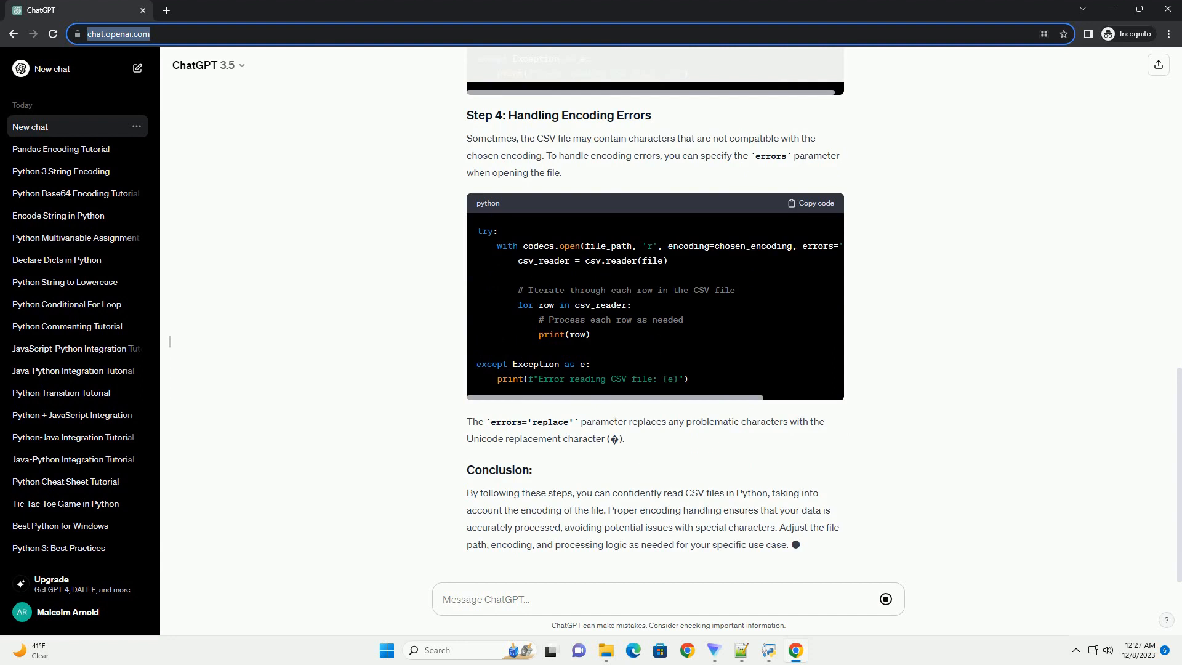